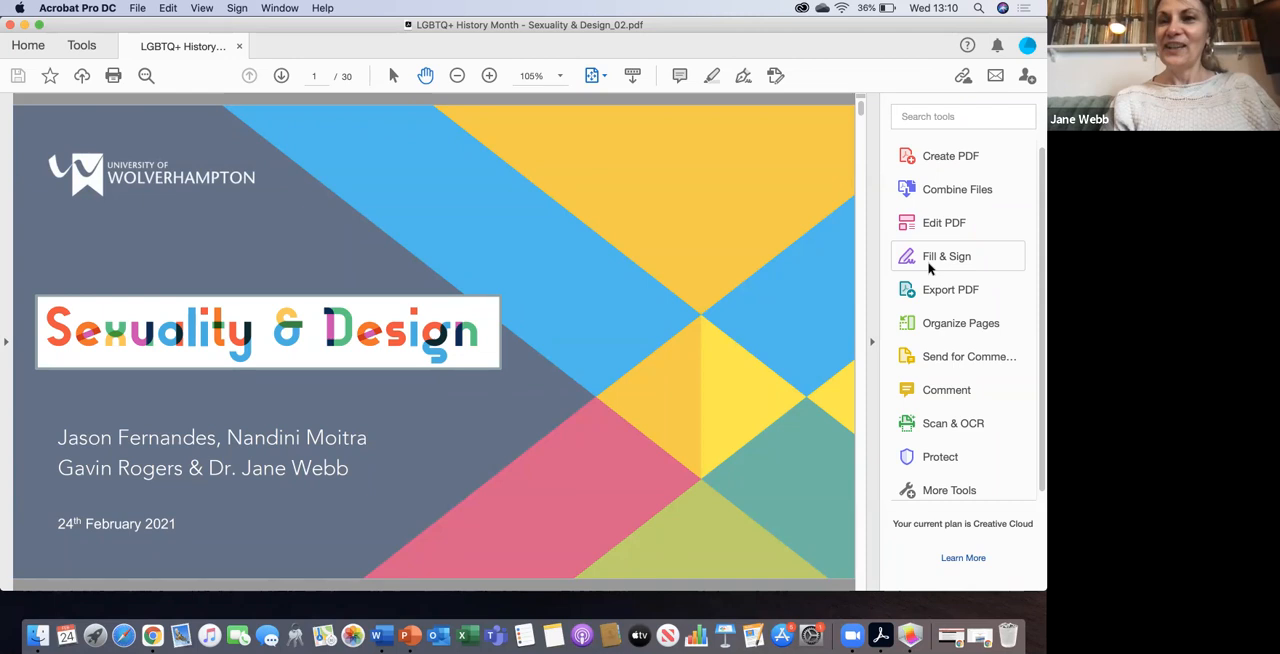
{"action": "mouse_move", "coordinate": [946, 256]}
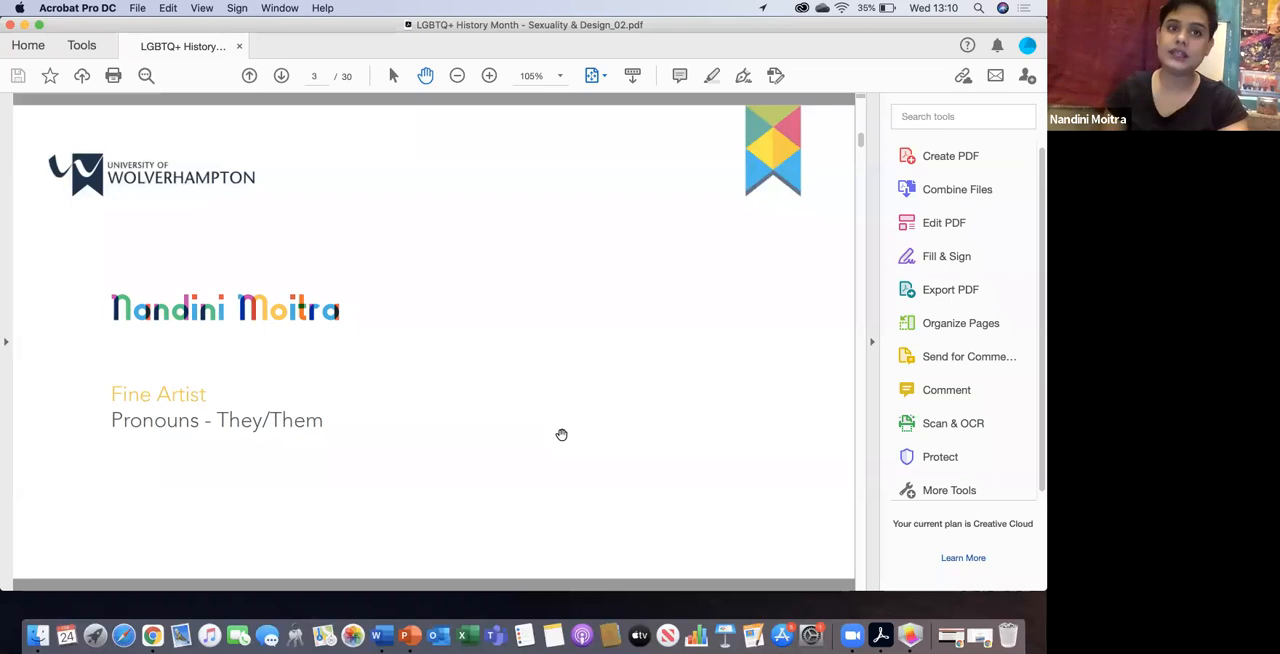
{"action": "left_click", "coordinate": [281, 76]}
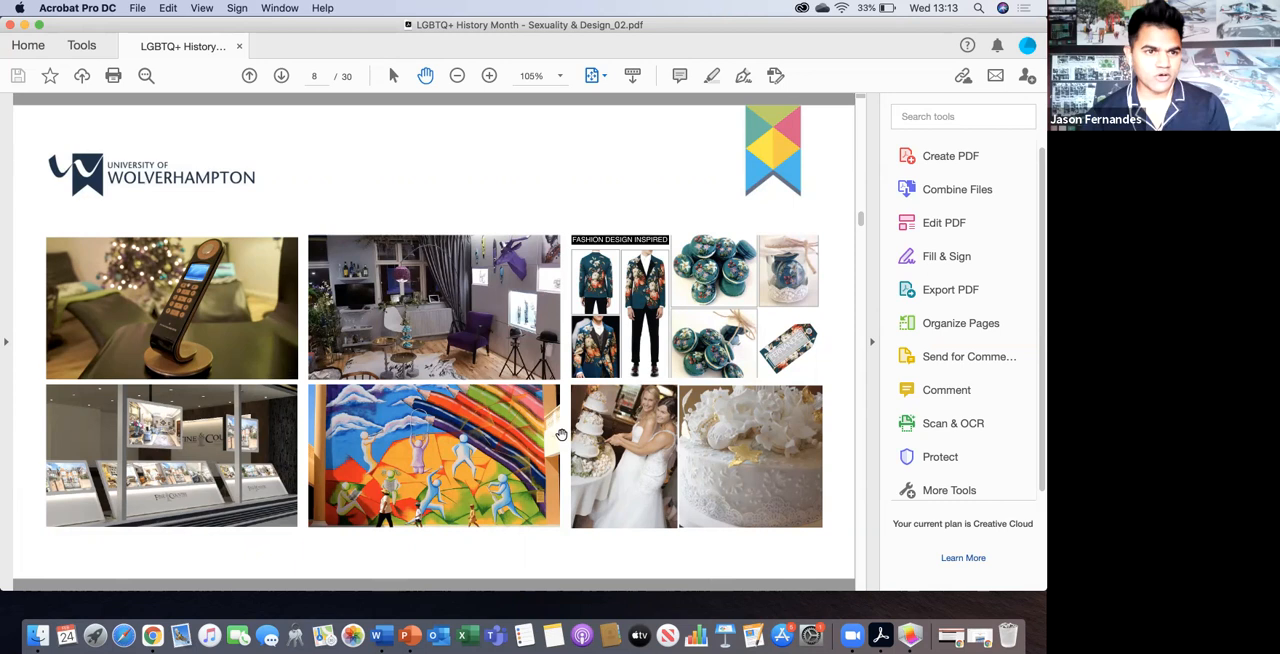
Step: Advance to page 11 of 30, the blue sculpture cart beside a graffiti wall
{"action": "left_click", "coordinate": [281, 75]}
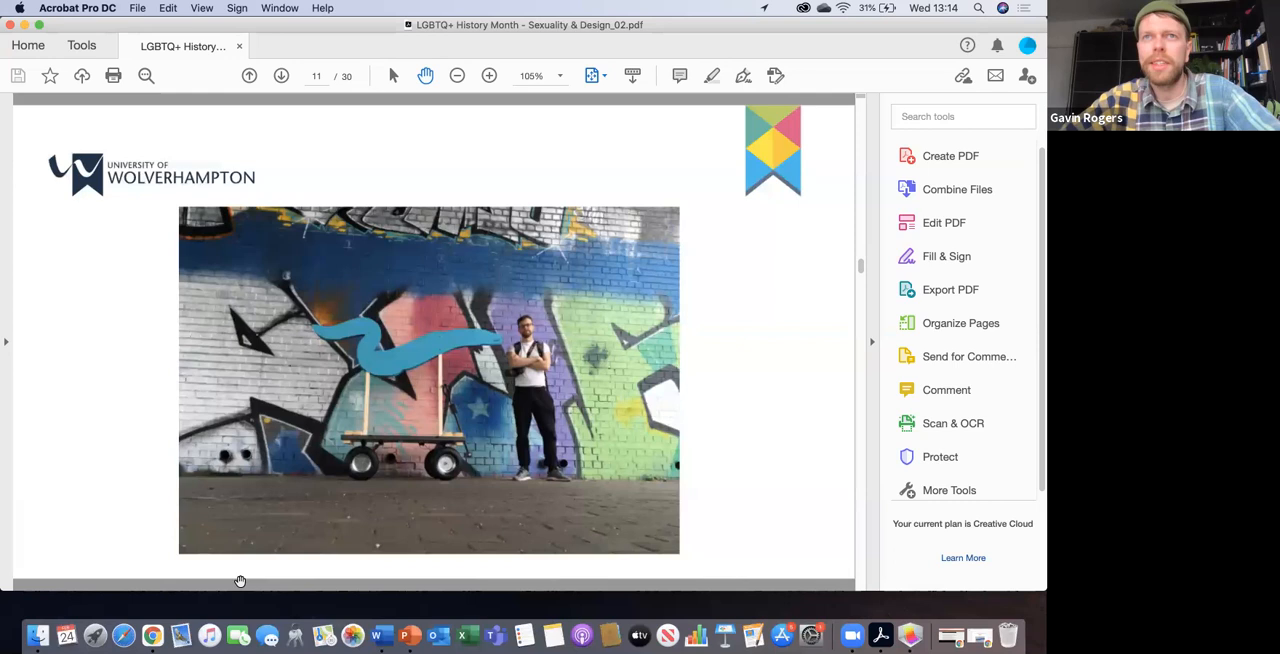
Step: Go to page 12 of 30, the pink elephant and green donkey cut-outs
{"action": "left_click", "coordinate": [281, 75]}
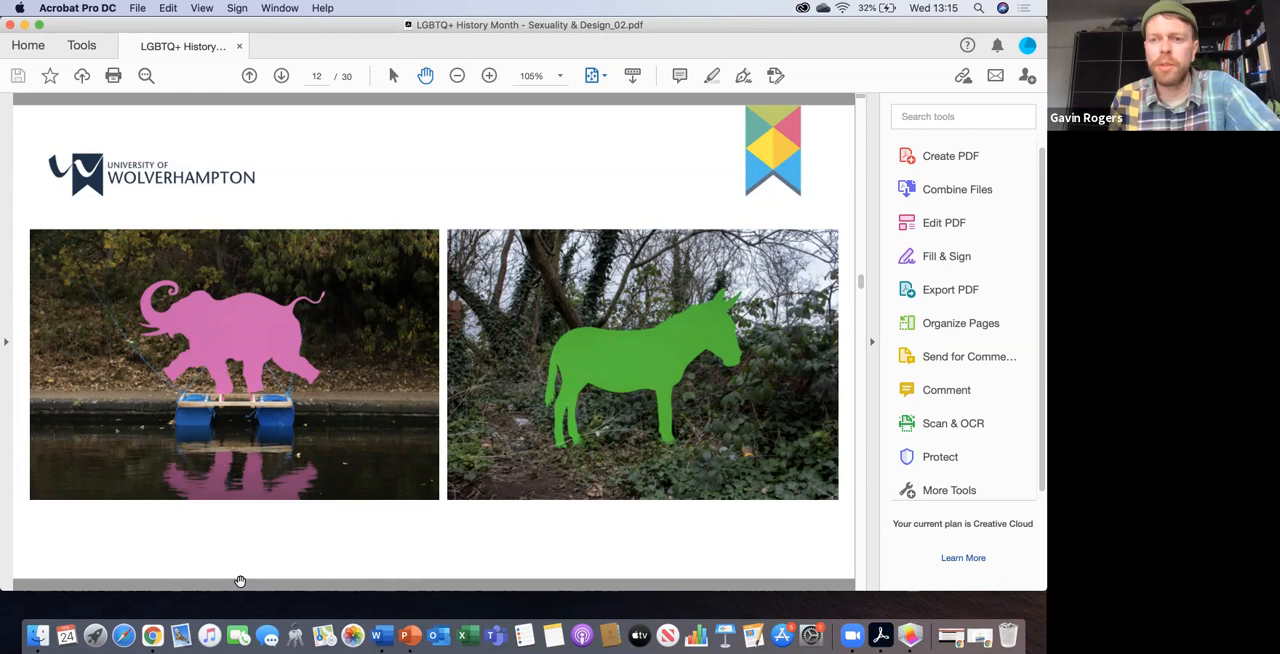
Step: Go to page 13 of 30, introducing Dr. Jane Webb, Contextual Studies Lecturer
{"action": "left_click", "coordinate": [281, 75]}
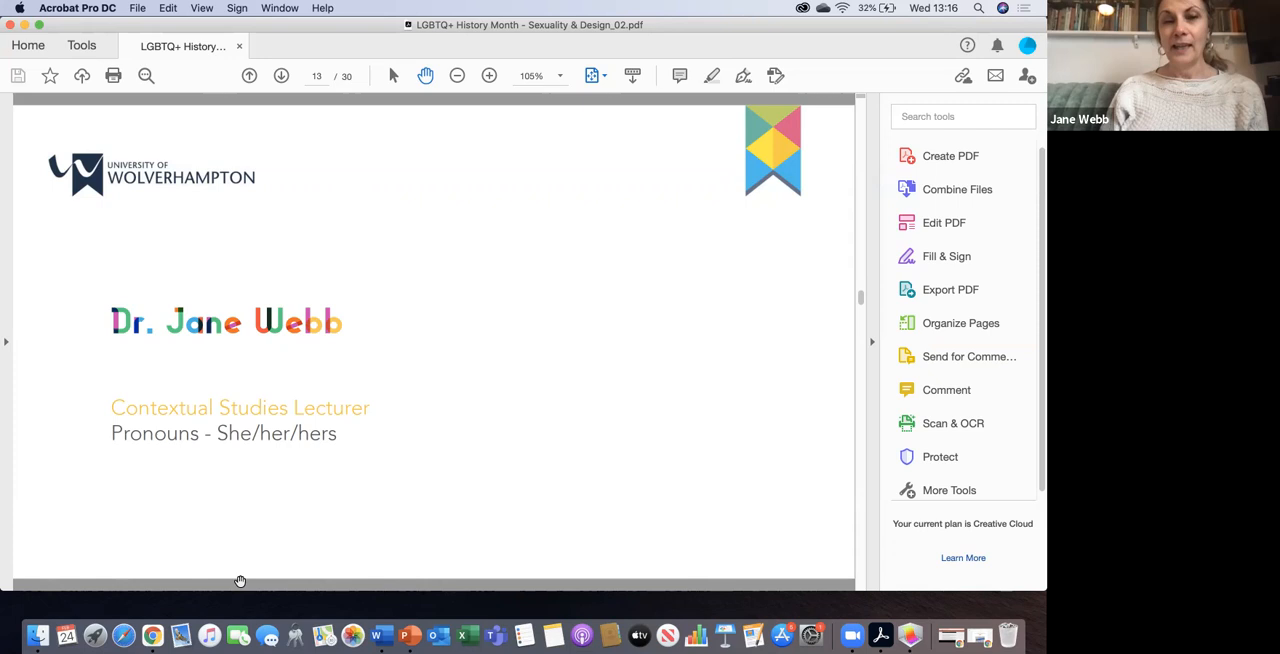
{"action": "left_click", "coordinate": [281, 75]}
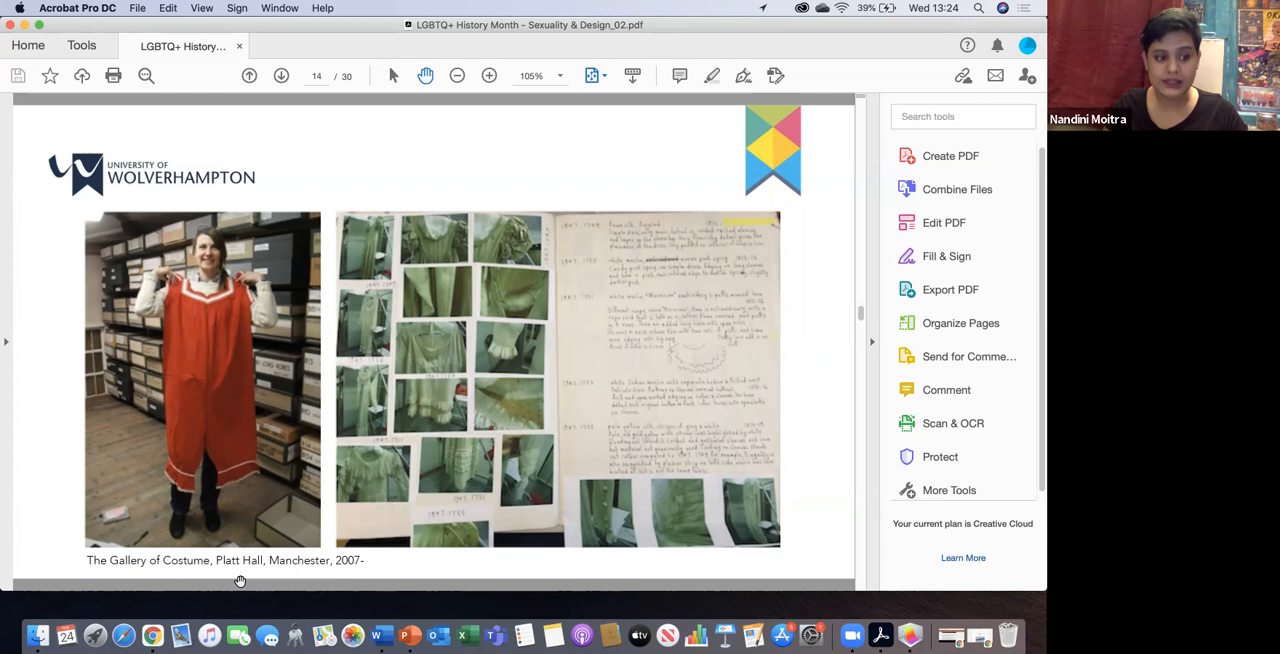
{"action": "mouse_move", "coordinate": [397, 413]}
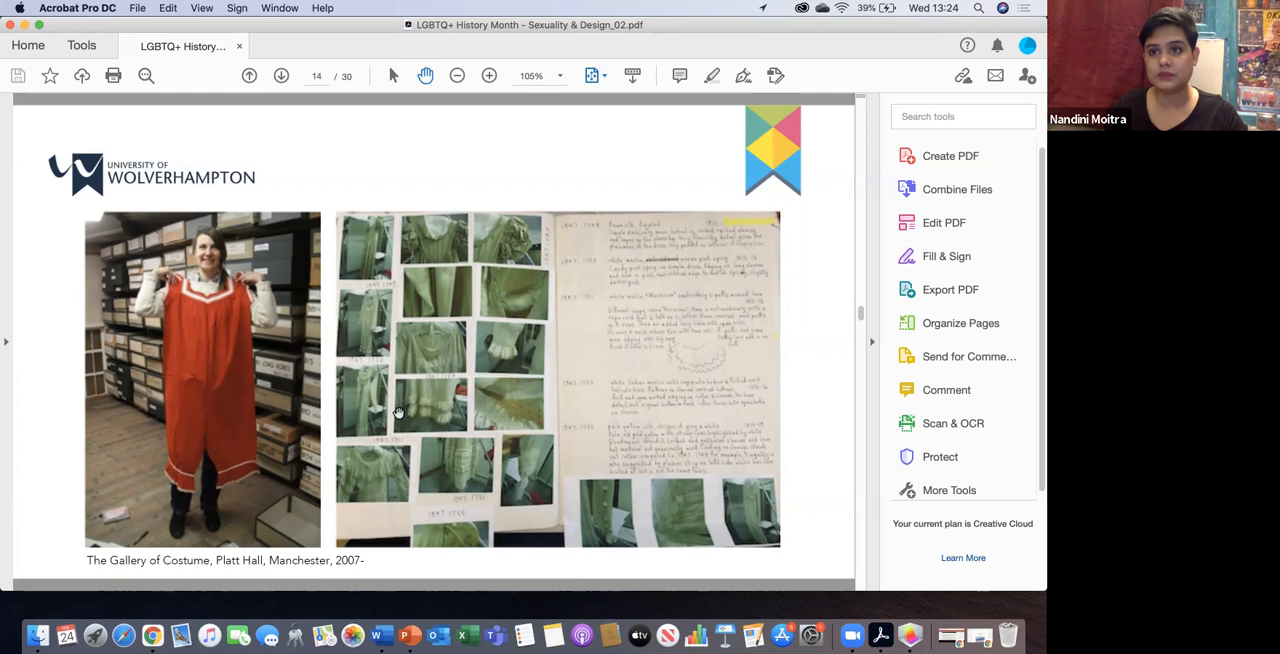
{"action": "mouse_move", "coordinate": [791, 28]}
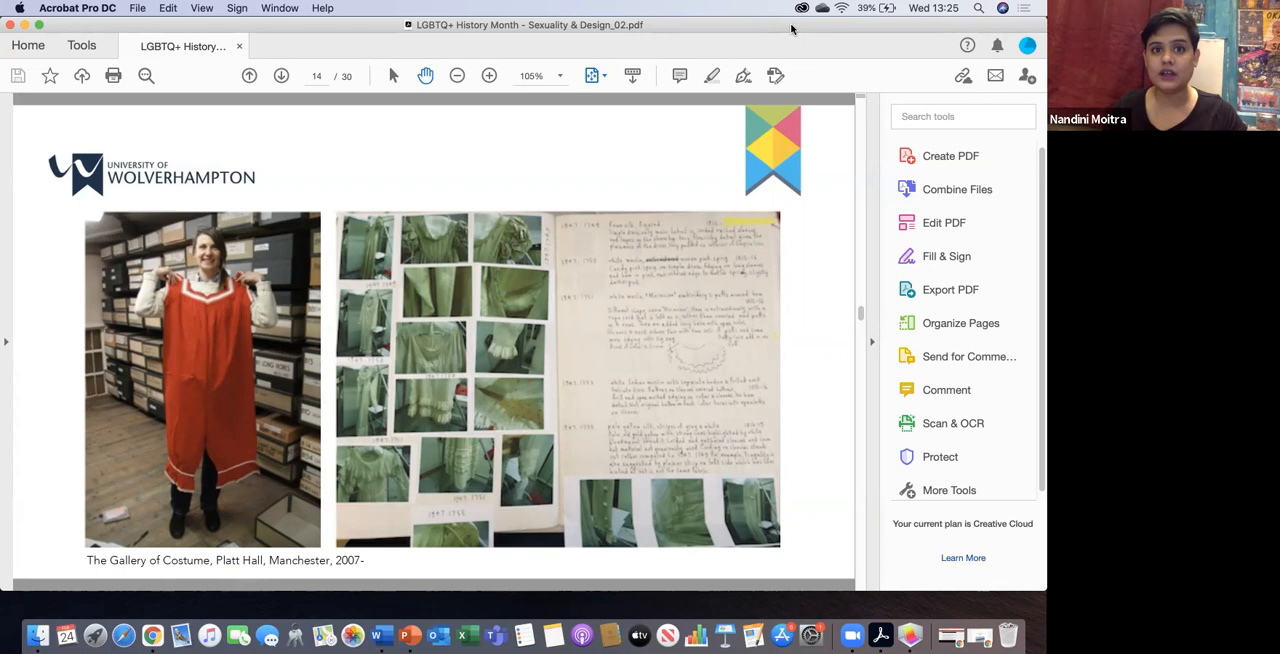
{"action": "mouse_move", "coordinate": [946, 389]}
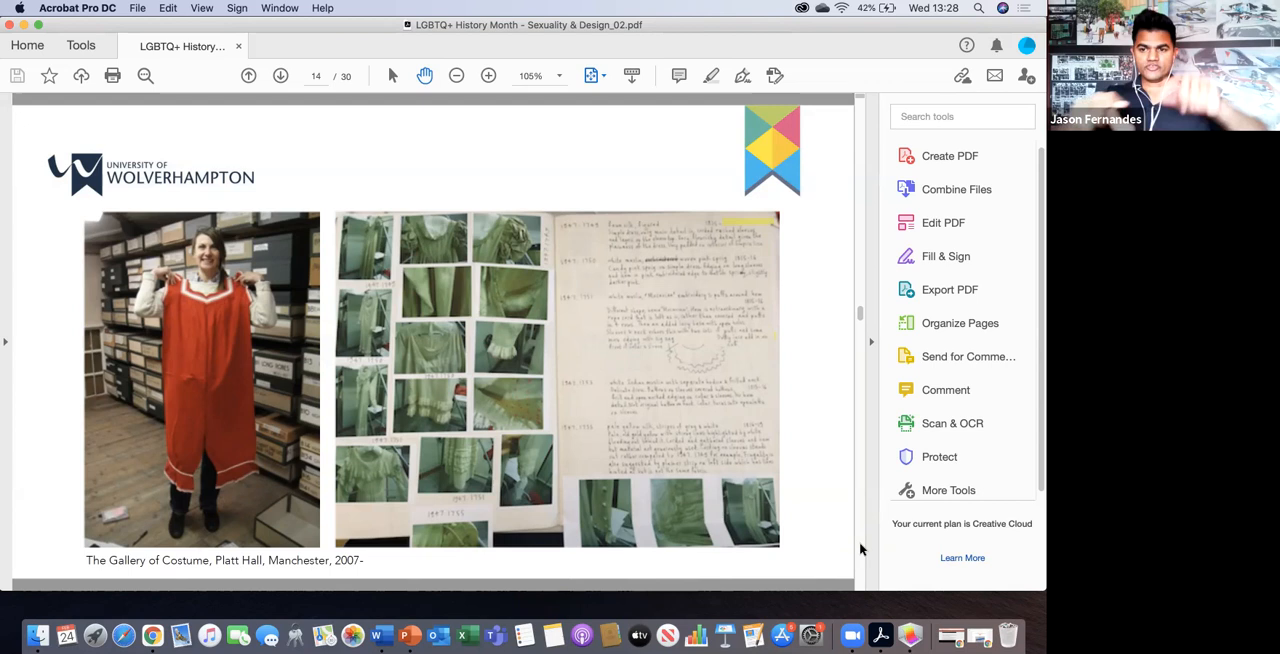
{"action": "mouse_move", "coordinate": [491, 251]}
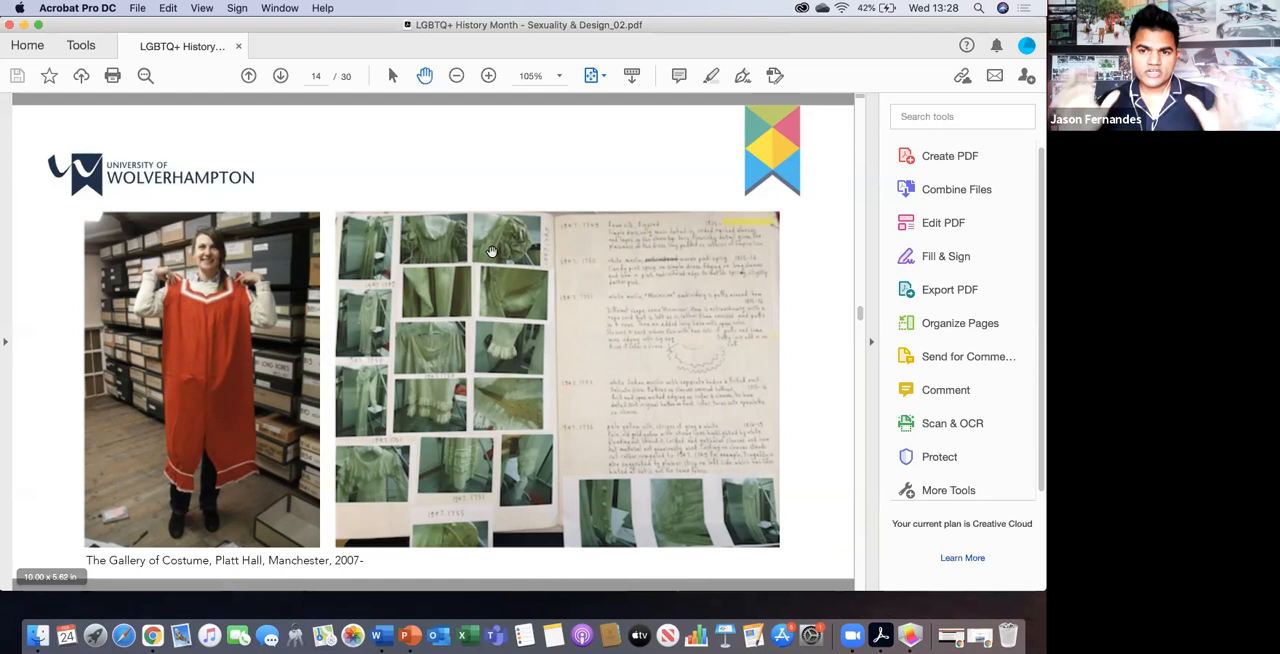
{"action": "left_click", "coordinate": [280, 75]}
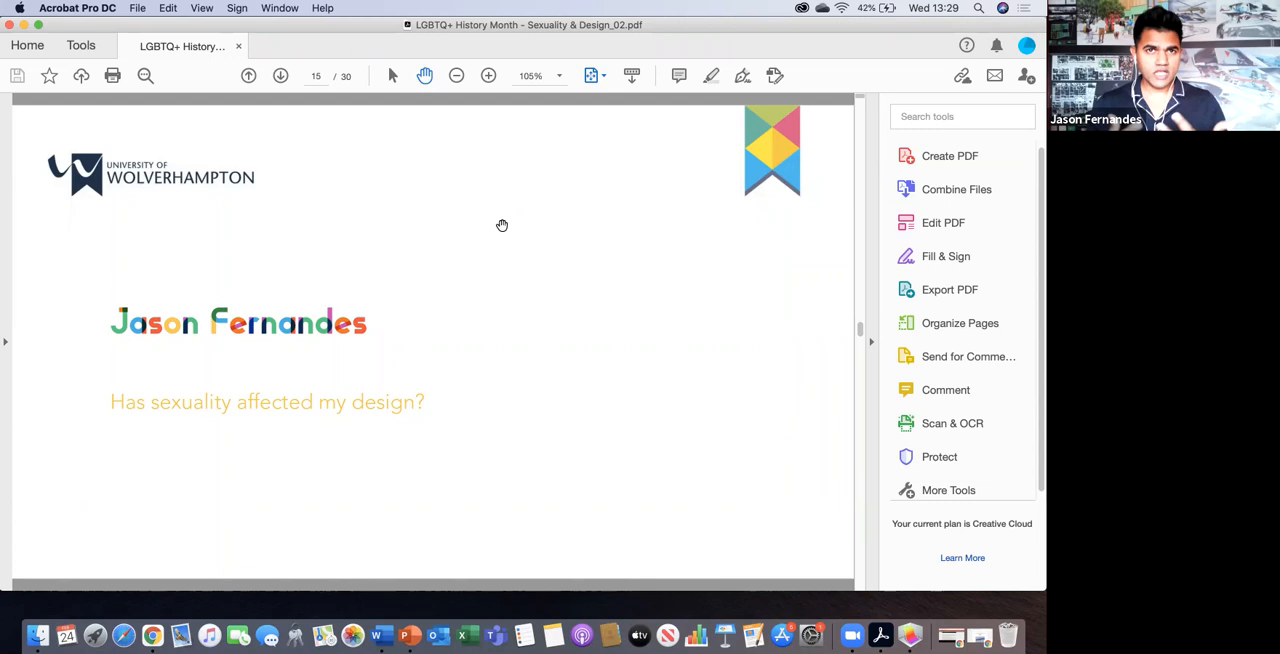
{"action": "mouse_move", "coordinate": [862, 547]}
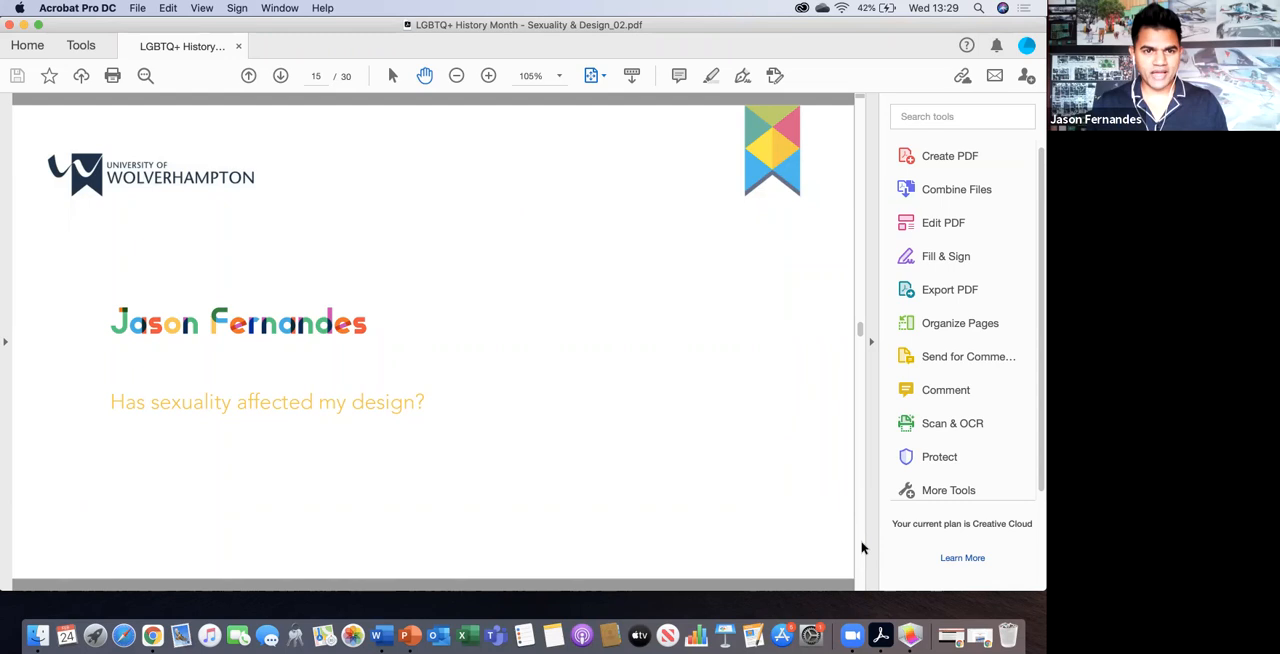
{"action": "mouse_move", "coordinate": [660, 466]}
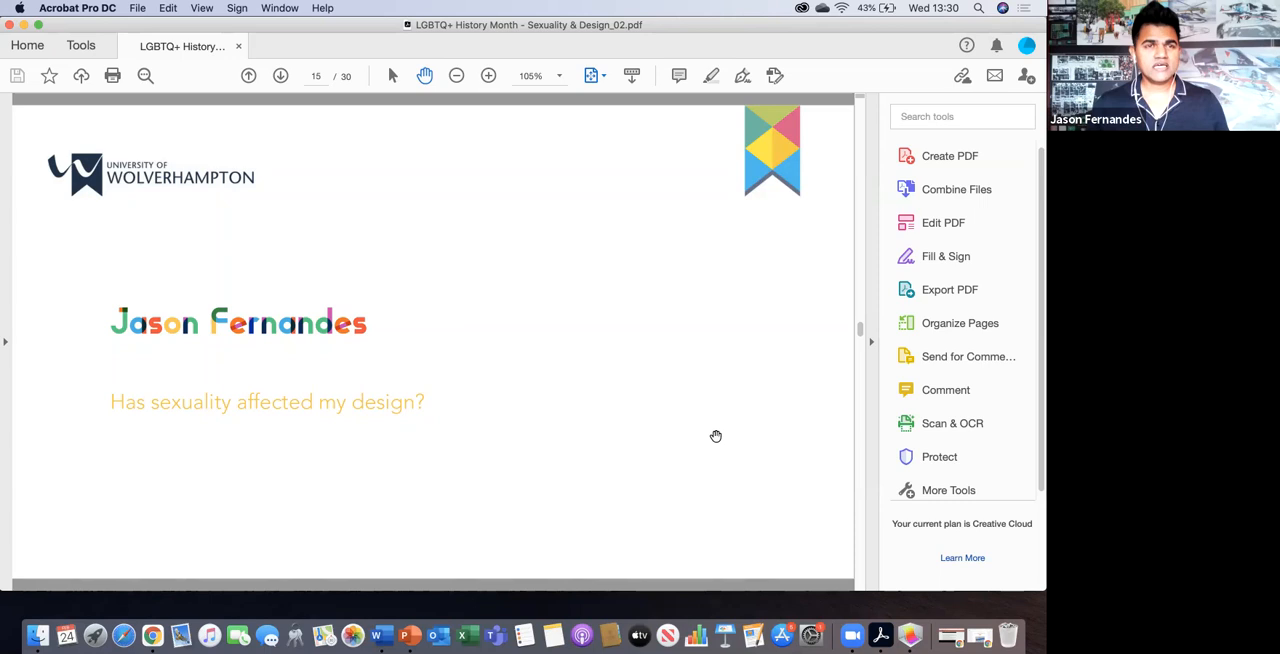
{"action": "mouse_move", "coordinate": [263, 553]}
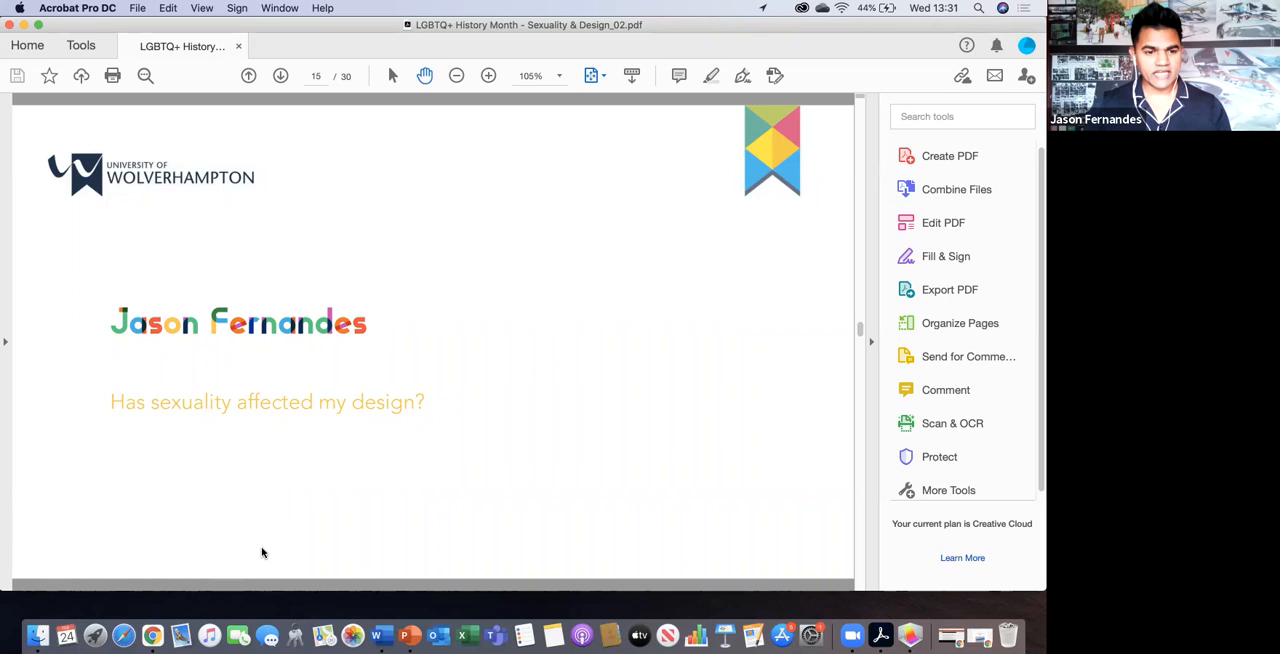
Step: Go to page 16 of 30, the Let Toys Be Toys word clouds and Kinder eggs
{"action": "left_click", "coordinate": [280, 76]}
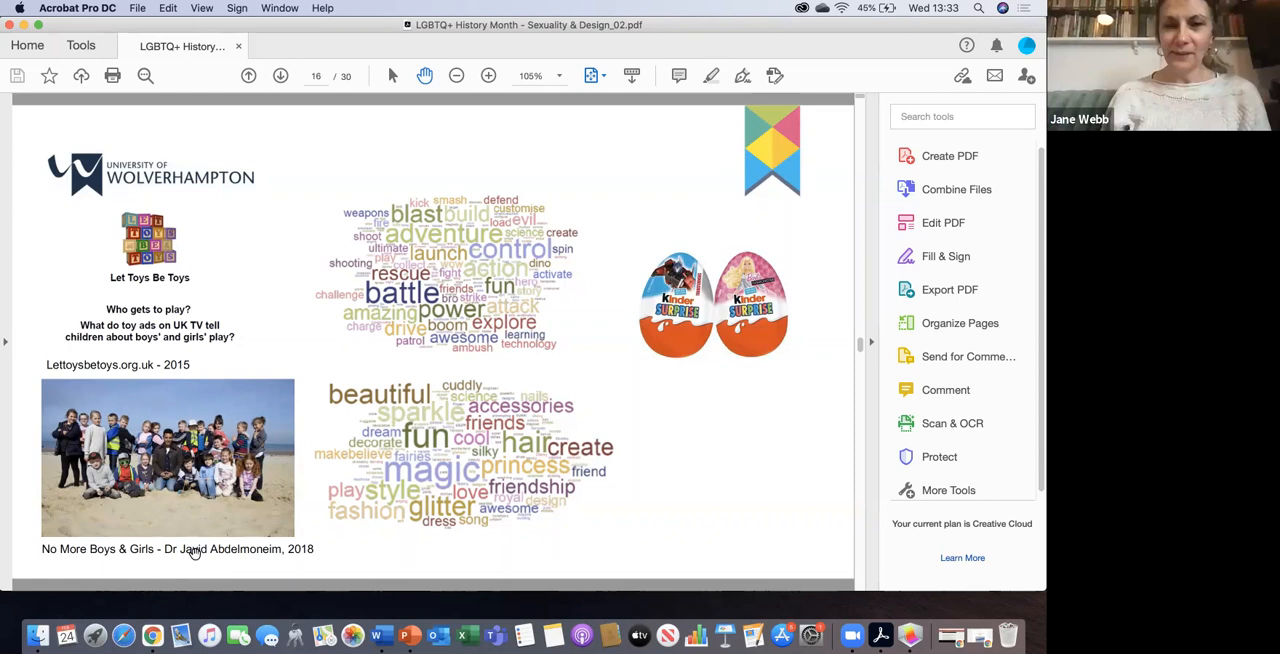
{"action": "left_click", "coordinate": [280, 75]}
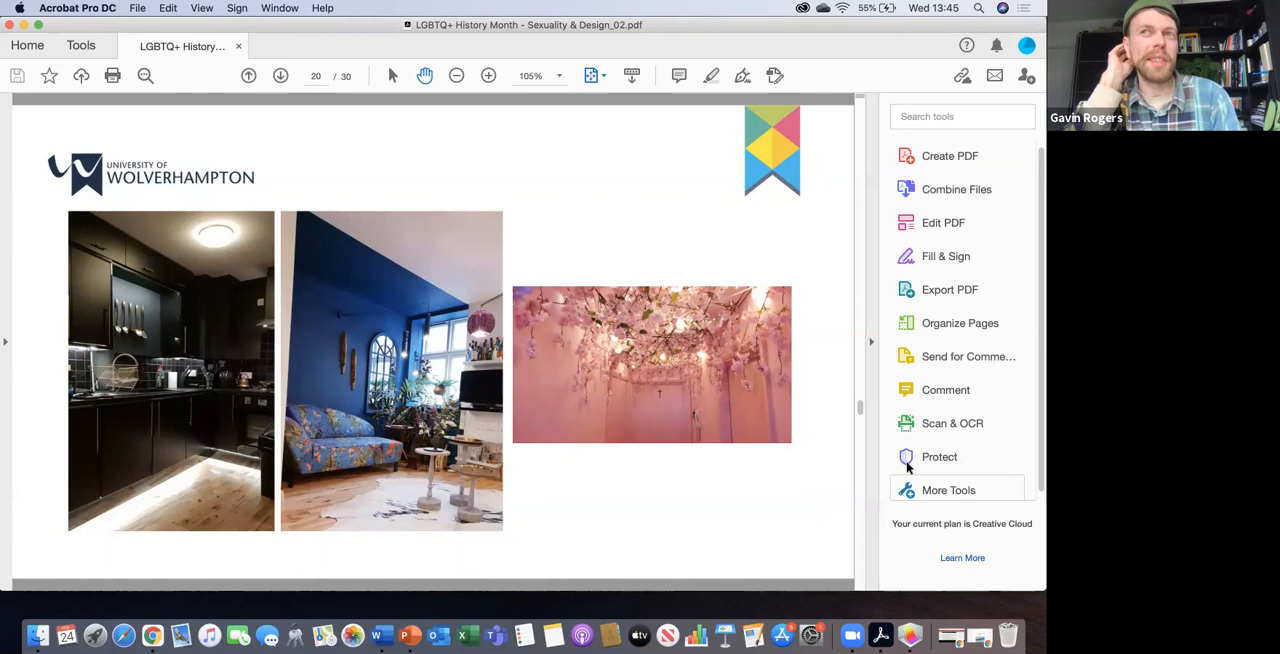
{"action": "mouse_move", "coordinate": [939, 457]}
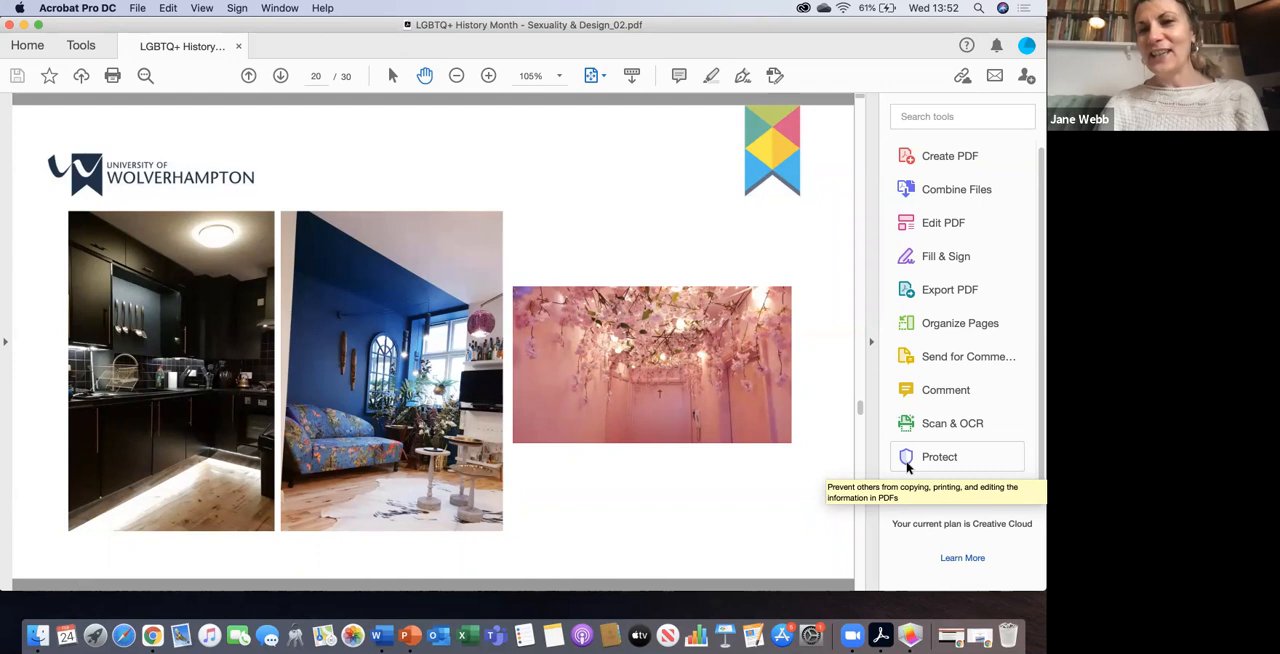
{"action": "mouse_move", "coordinate": [945, 390]}
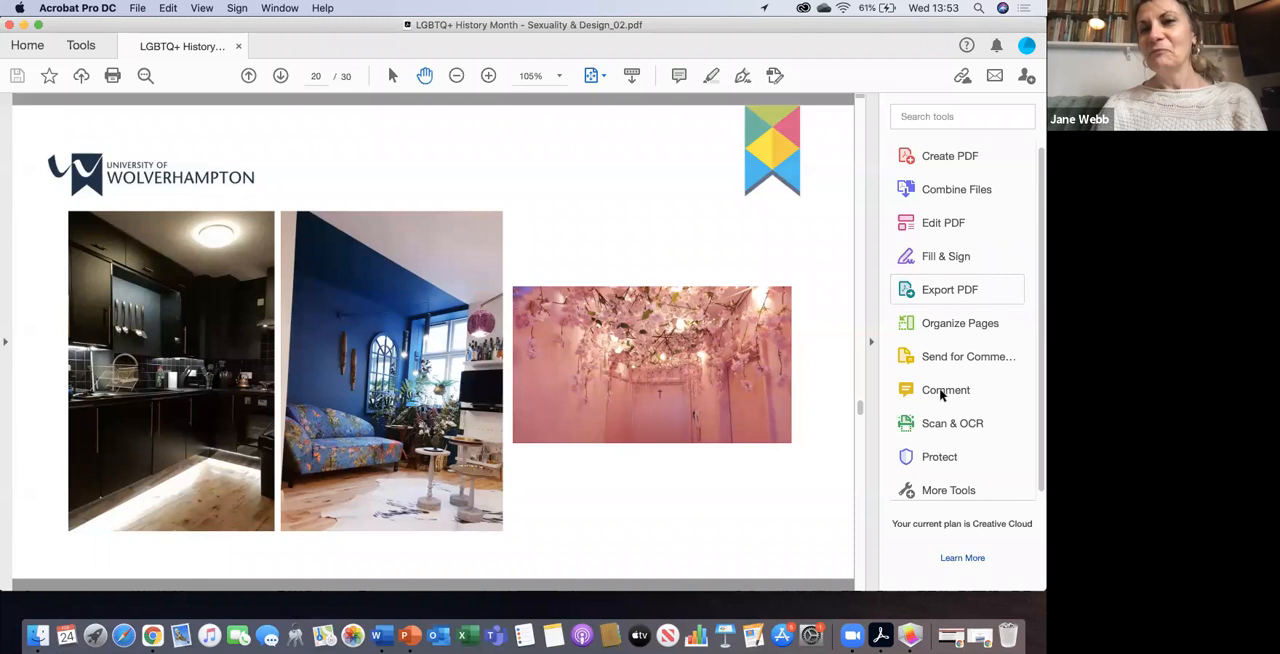
{"action": "mouse_move", "coordinate": [945, 390]}
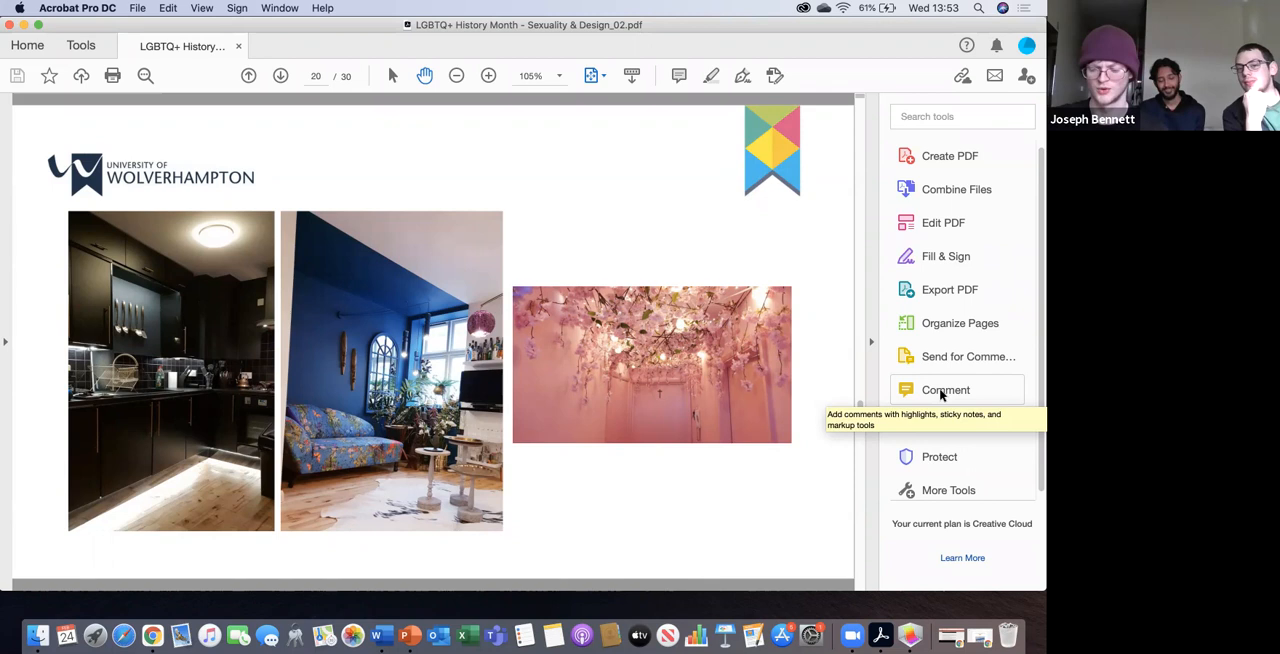